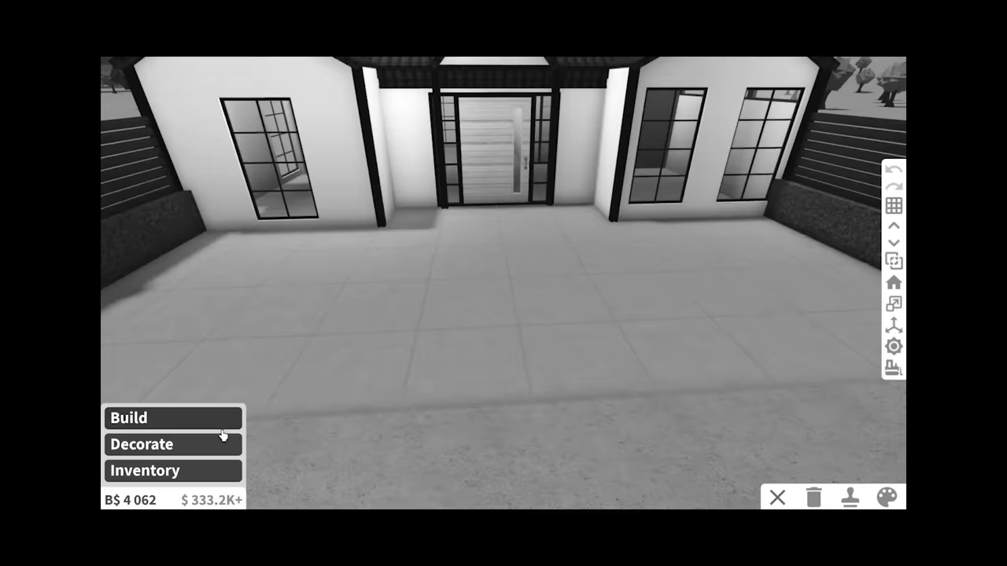
Place stone stepping pavers across the front lawn leading to the door.
click(140, 445)
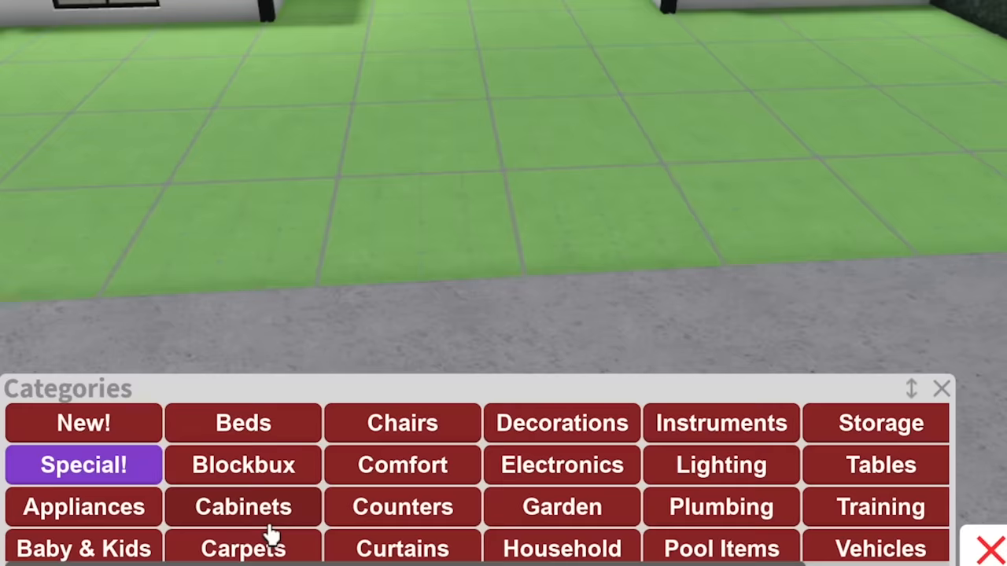
click(243, 548)
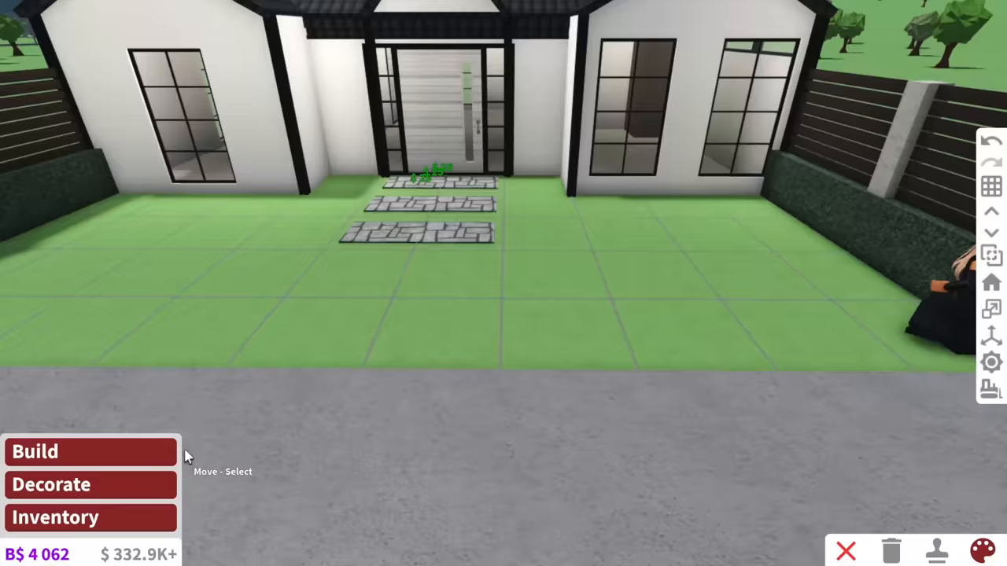
click(51, 484)
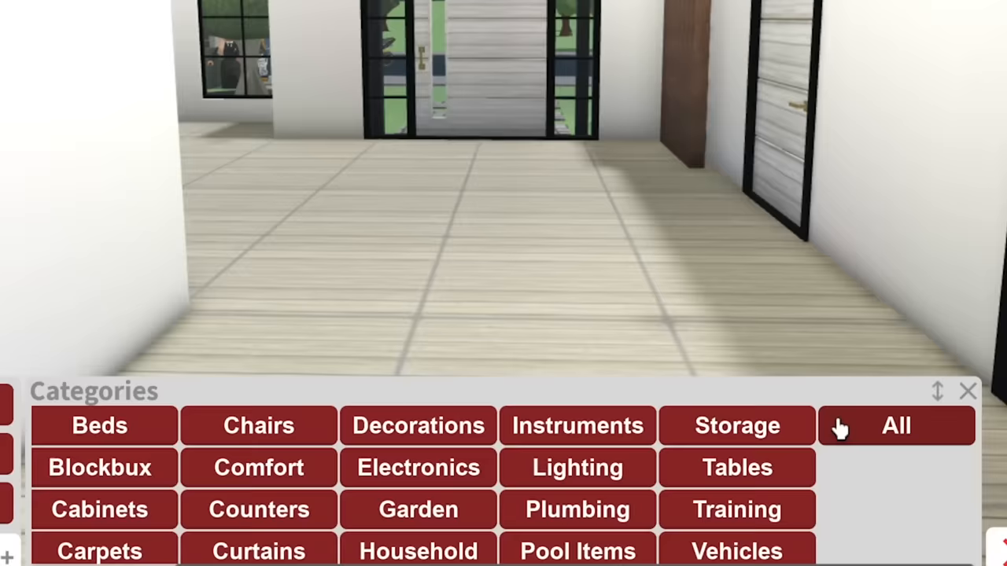
Show all item categories to add the welcome mat, armchair and towel hooks by the door.
click(895, 425)
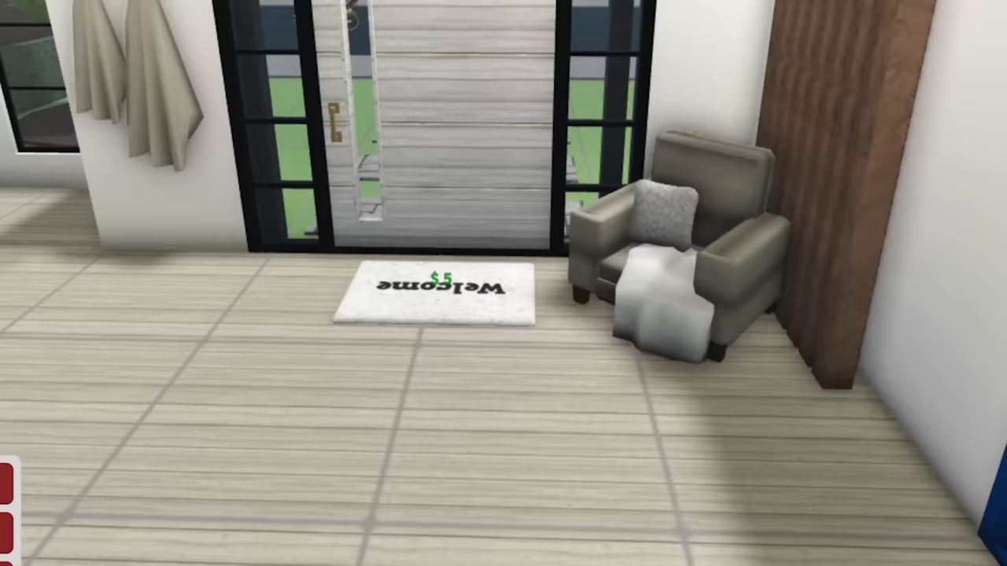
Search Pinterest for 'entryway ideas'.
text(entry)
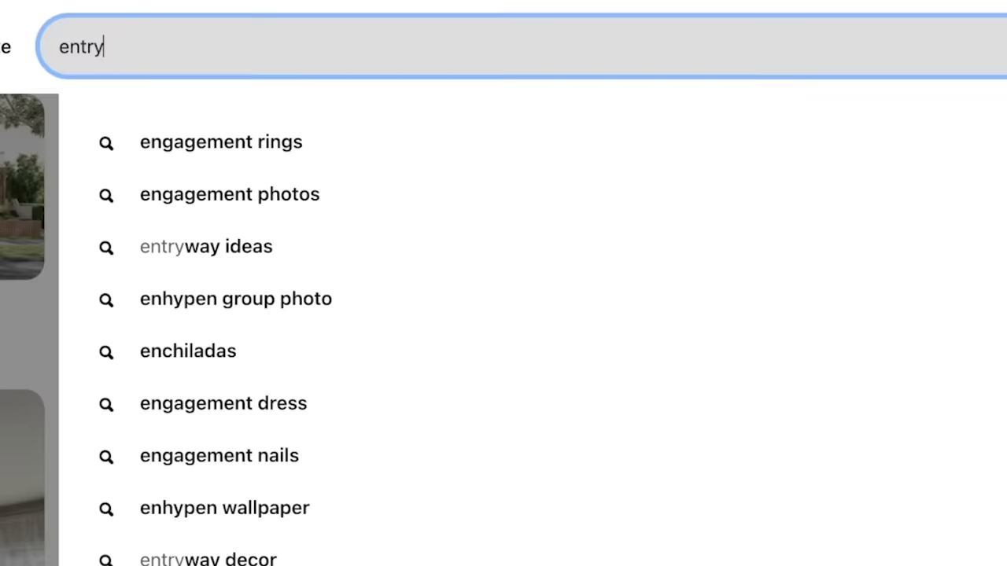
click(206, 247)
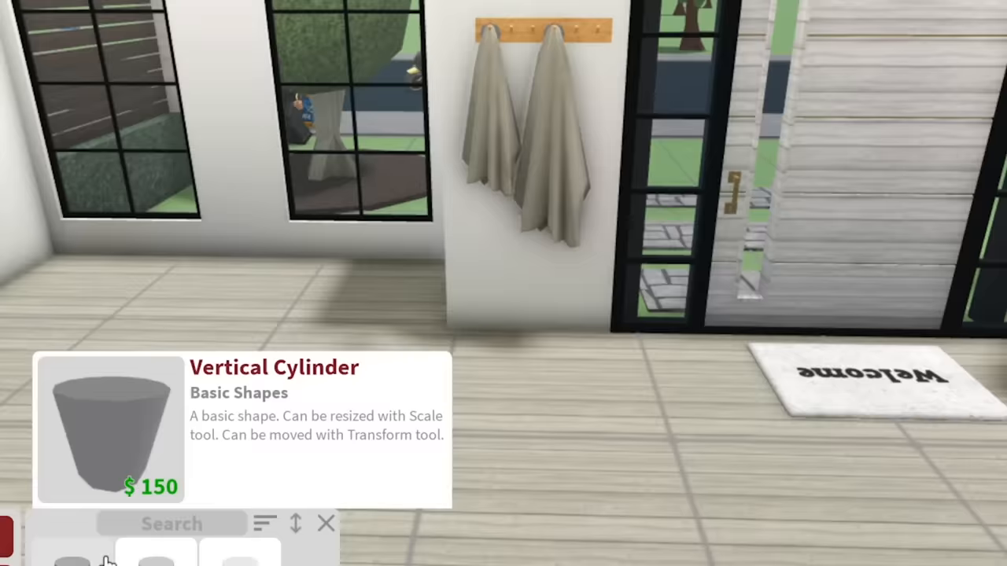
Add a vertical cylinder side table and finish placing the sphere chandeliers.
click(110, 429)
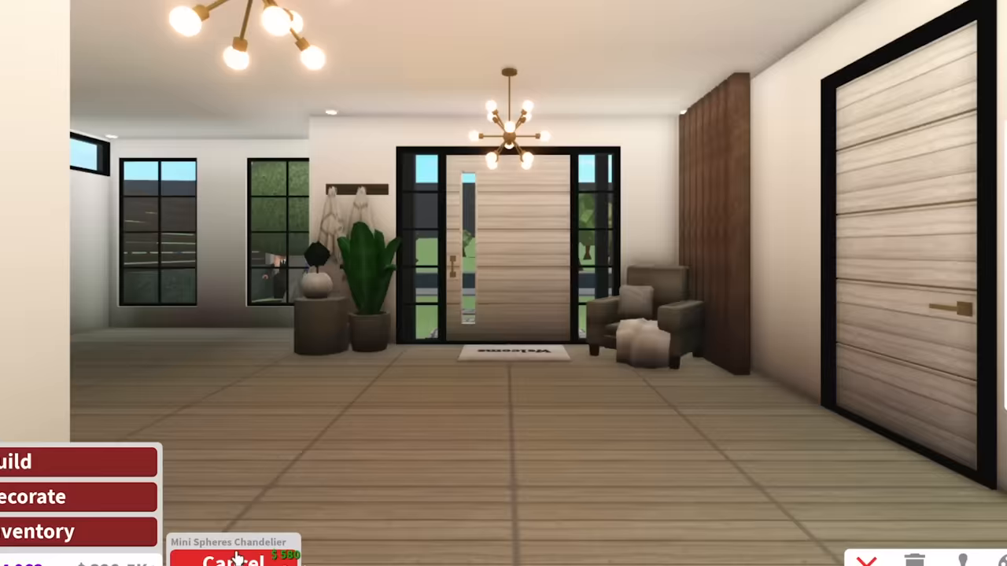
click(233, 558)
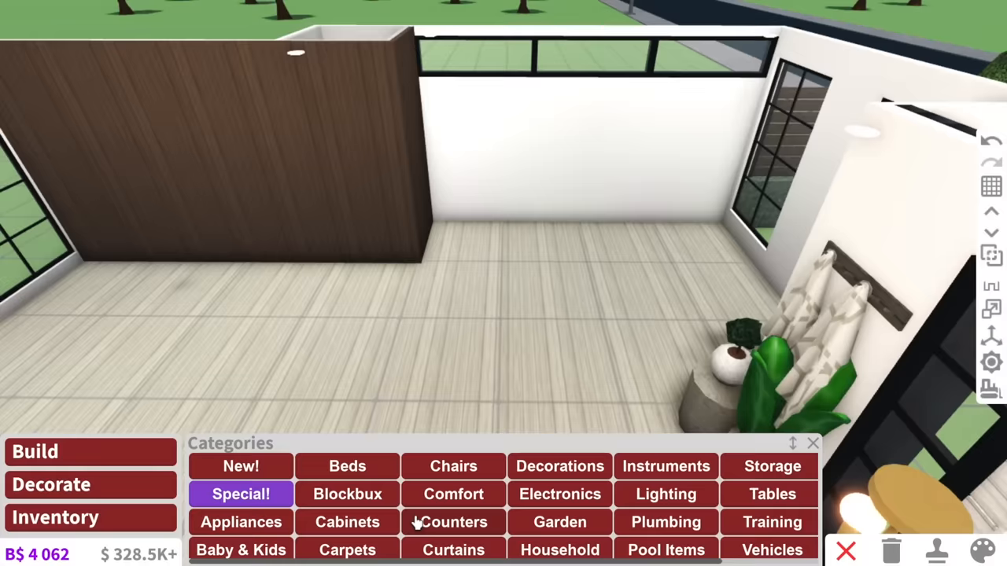
Place the dark dining table, eight chairs, bowls, placemats, rug and decor.
click(453, 550)
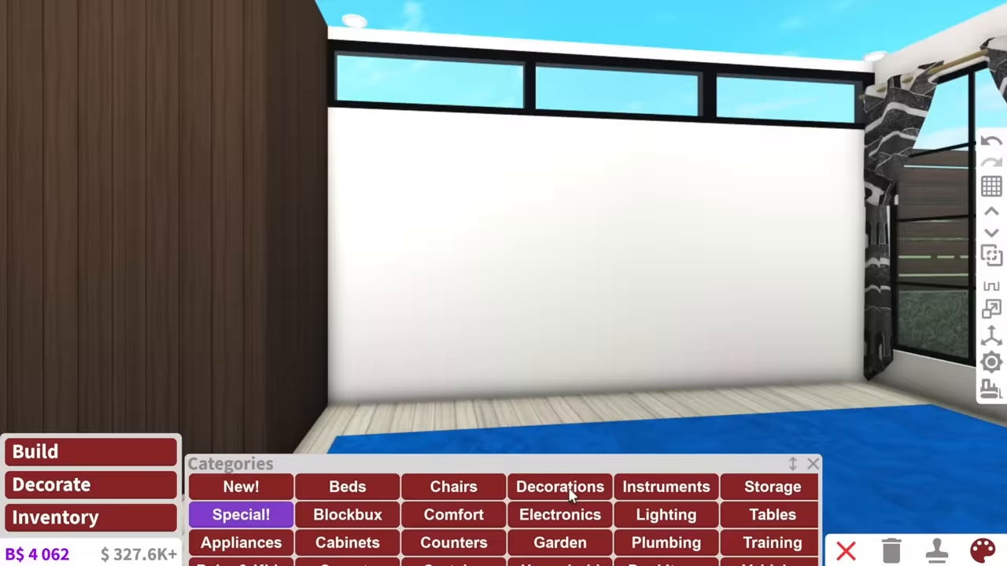
click(772, 514)
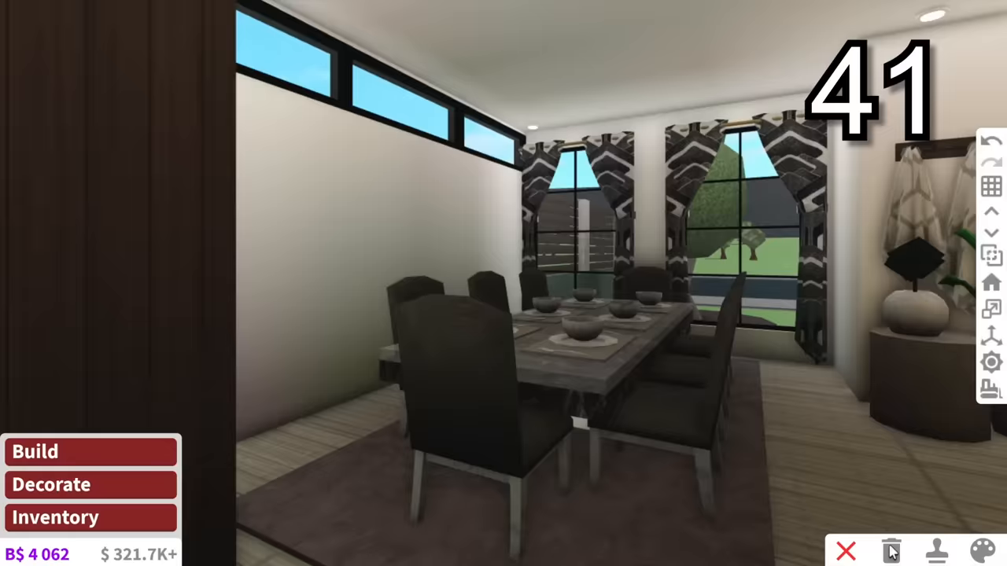
click(976, 551)
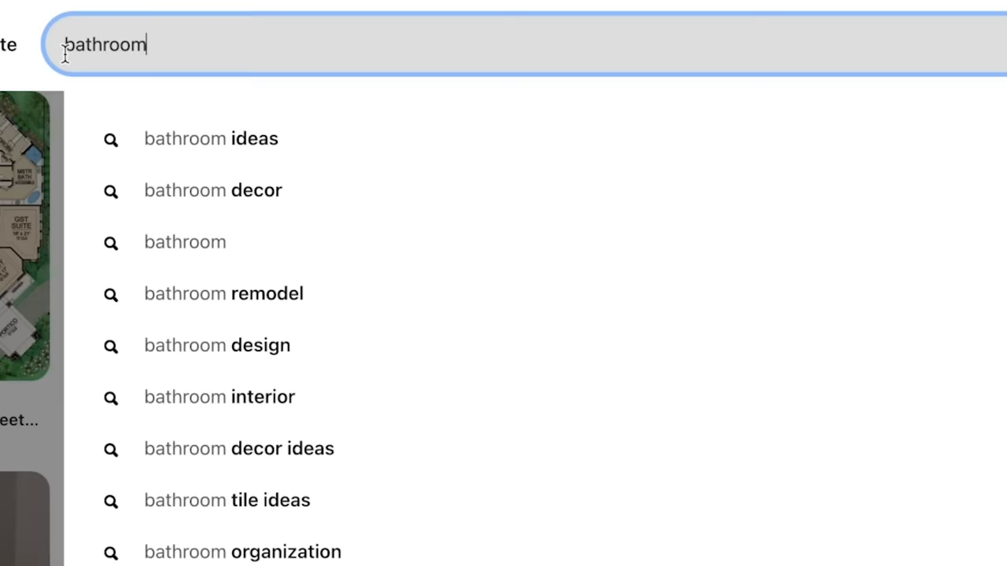
Search Pinterest for 'bathroom green'.
text(green)
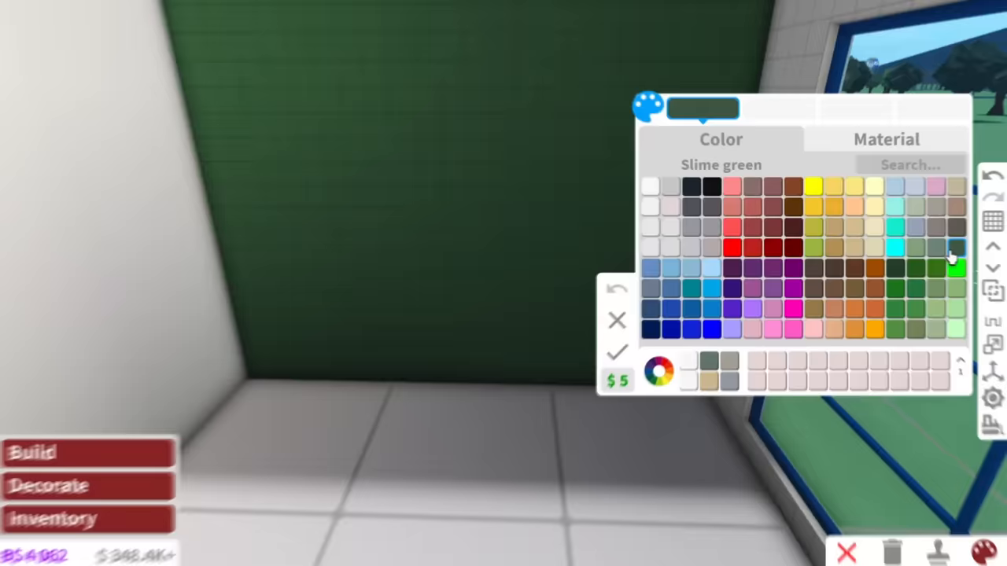
Mount two wooden shelves above the toilet and buy a blue box for the lower shelf.
click(895, 267)
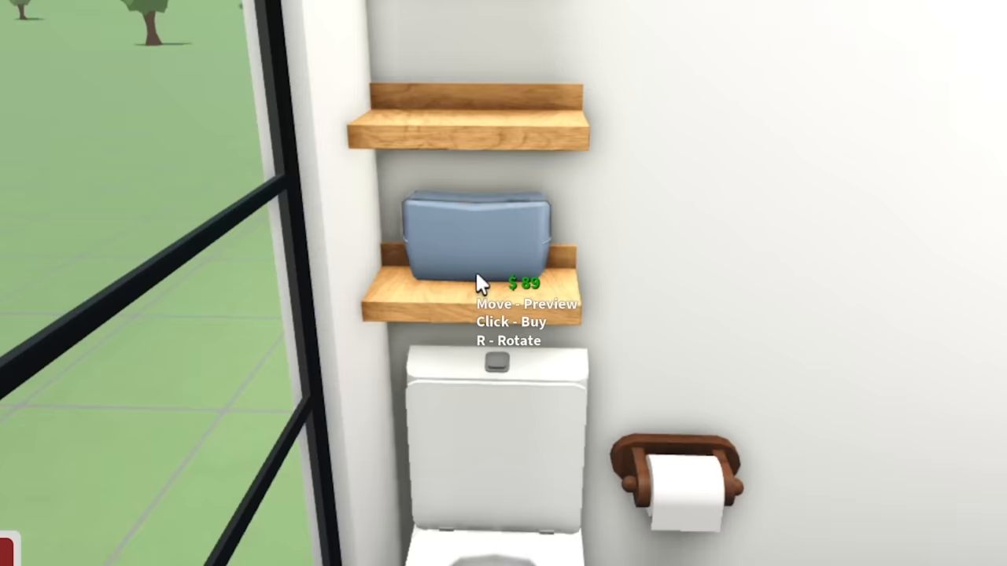
click(480, 220)
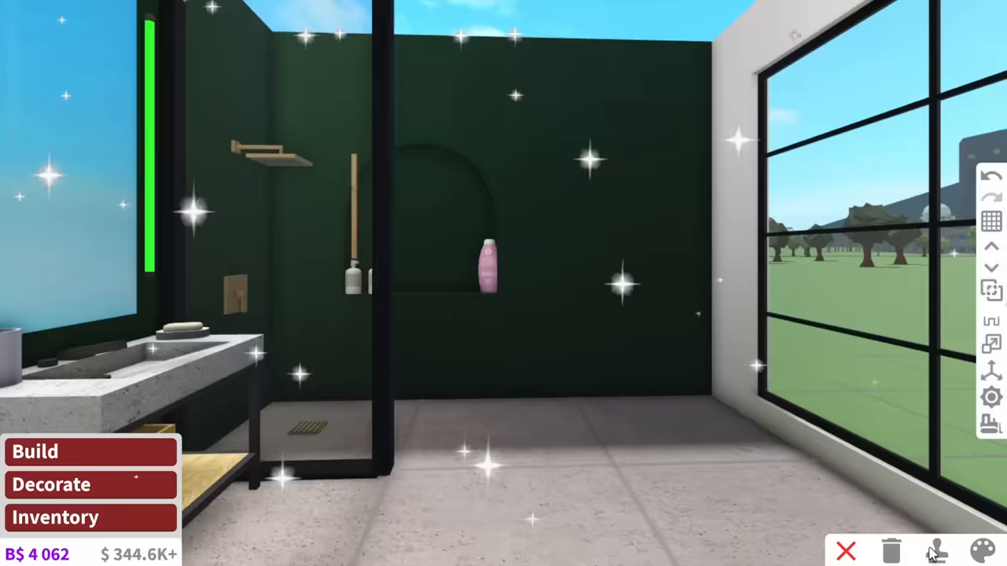
Add the final toiletries around the glass shower and stone sink.
click(982, 551)
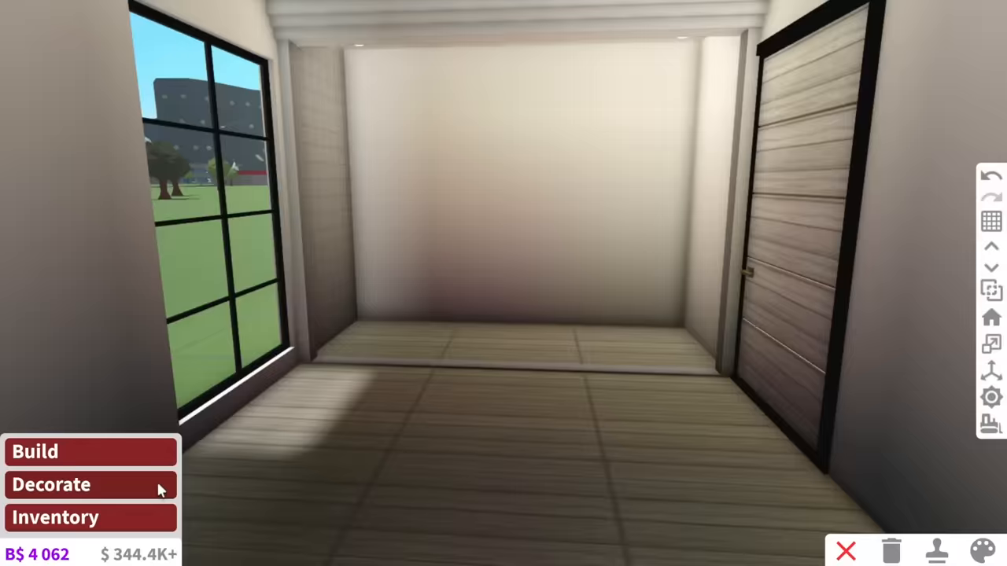
Bring up the decoration items for the empty wood-floored bedroom.
click(51, 485)
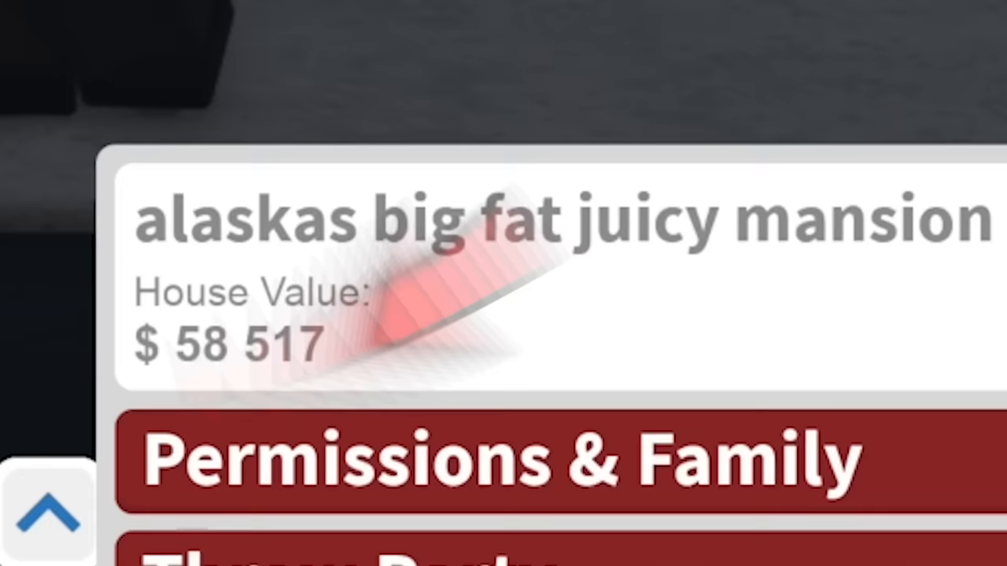
Show the house menu displaying the $58,517 house value.
click(47, 511)
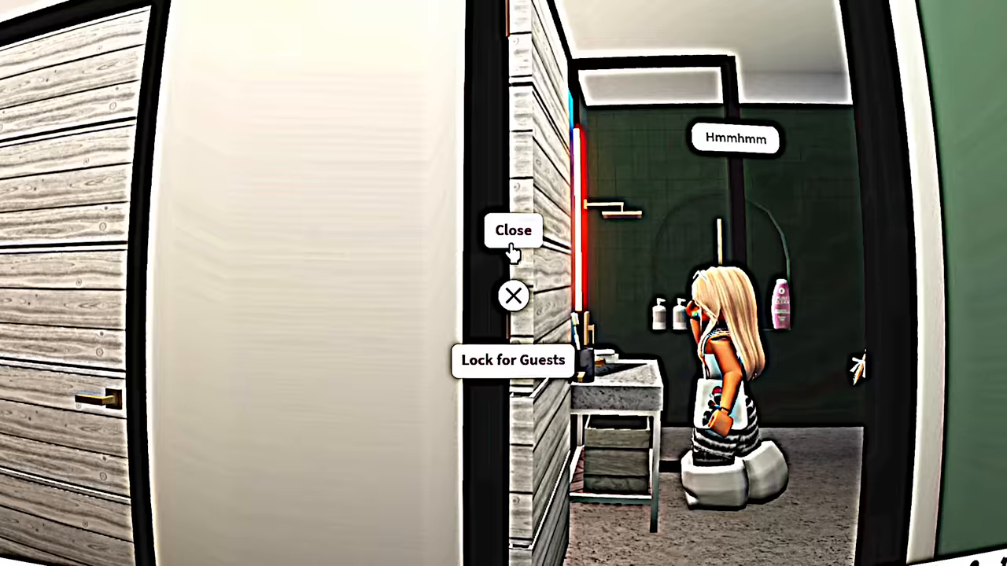
Close the bathroom door after touring the finished house.
click(512, 230)
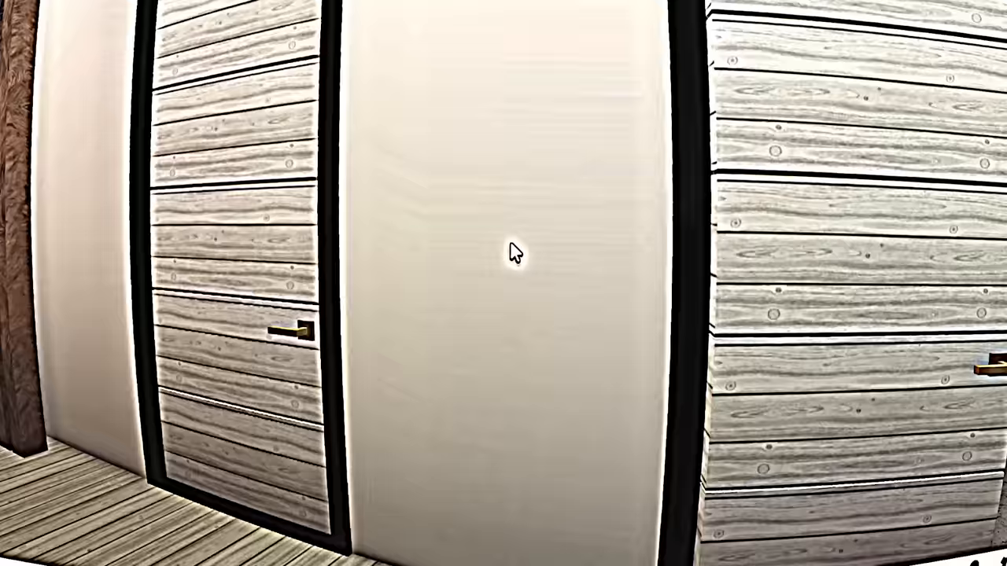